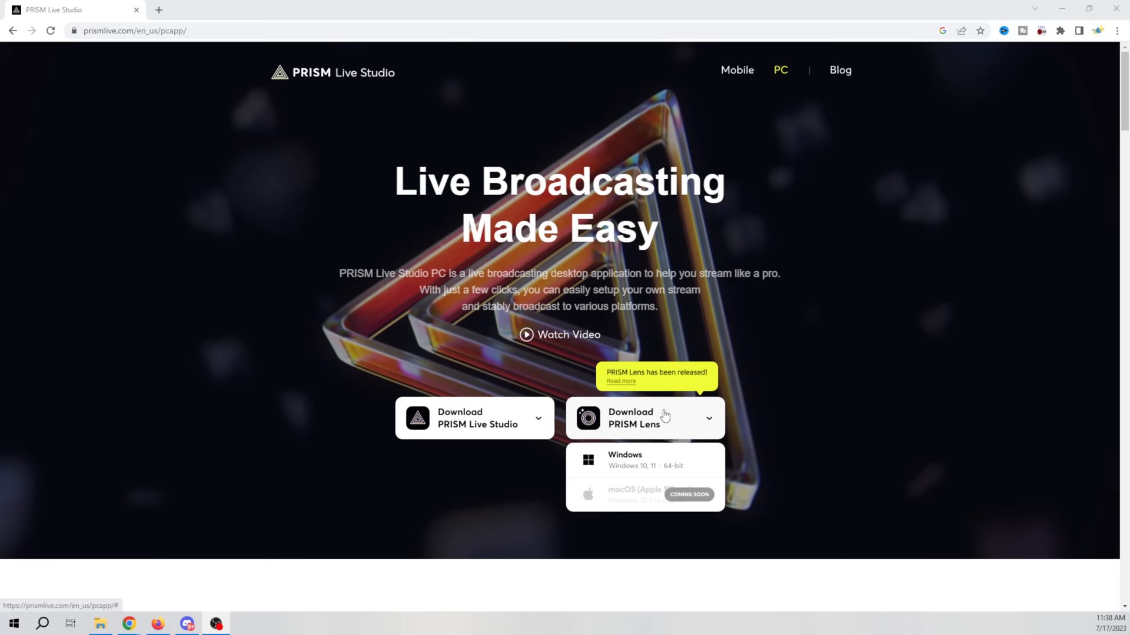
Step: Download the Windows version of PRISM Lens from the prismlive.com download dropdown
click(474, 418)
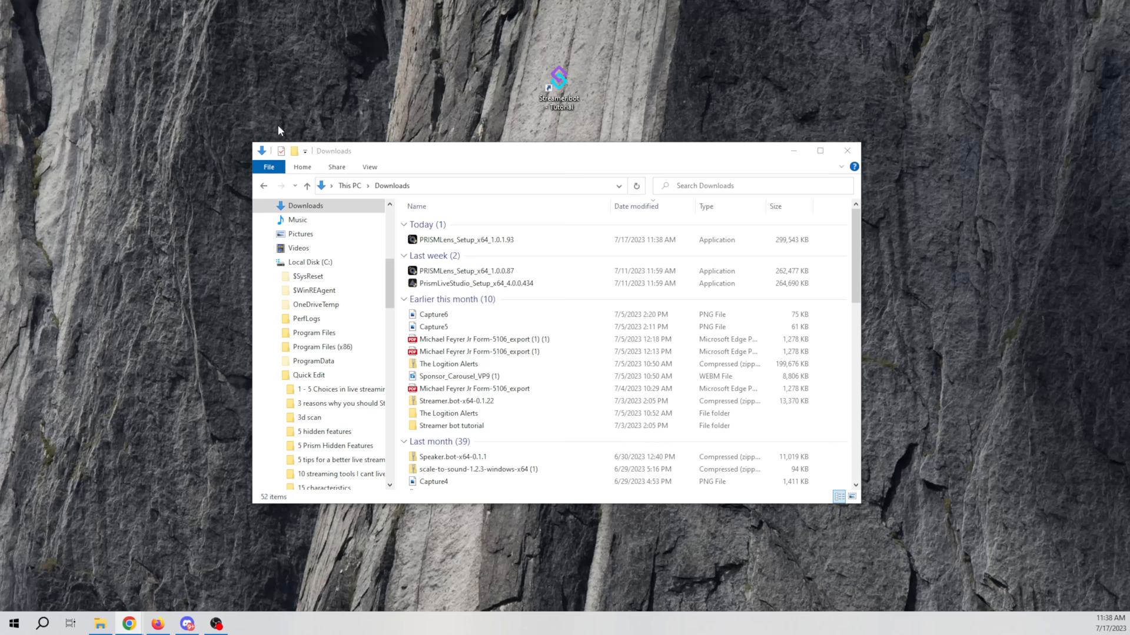
Step: Run PRISMLens_Setup_x64_1.0.1.93 from Downloads to install and launch PRISM Lens
click(464, 240)
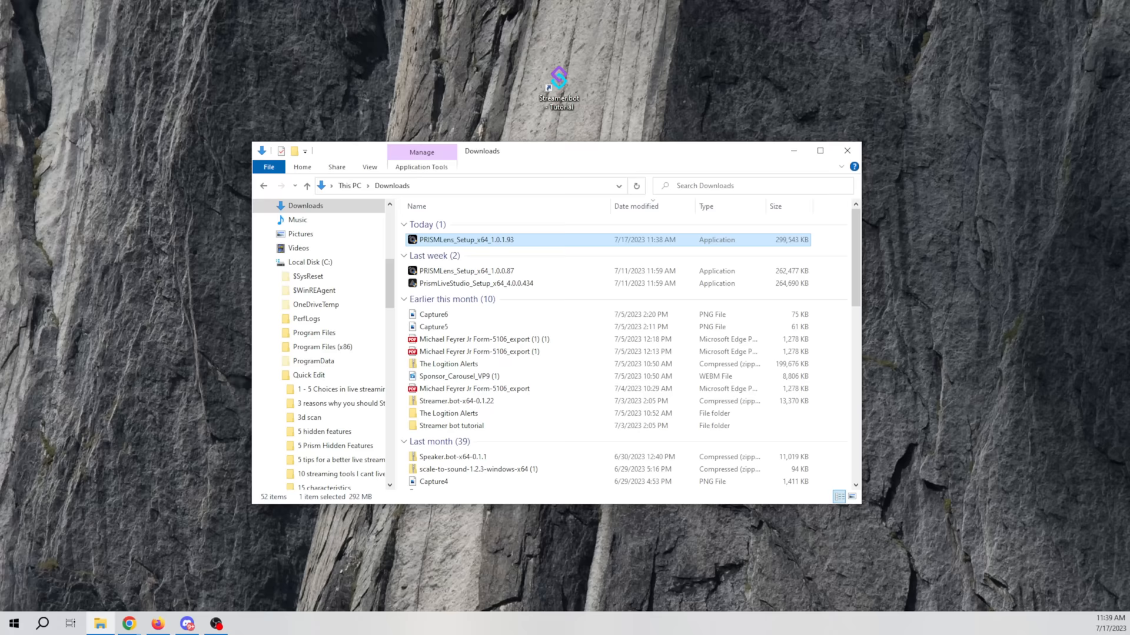
double_click(466, 239)
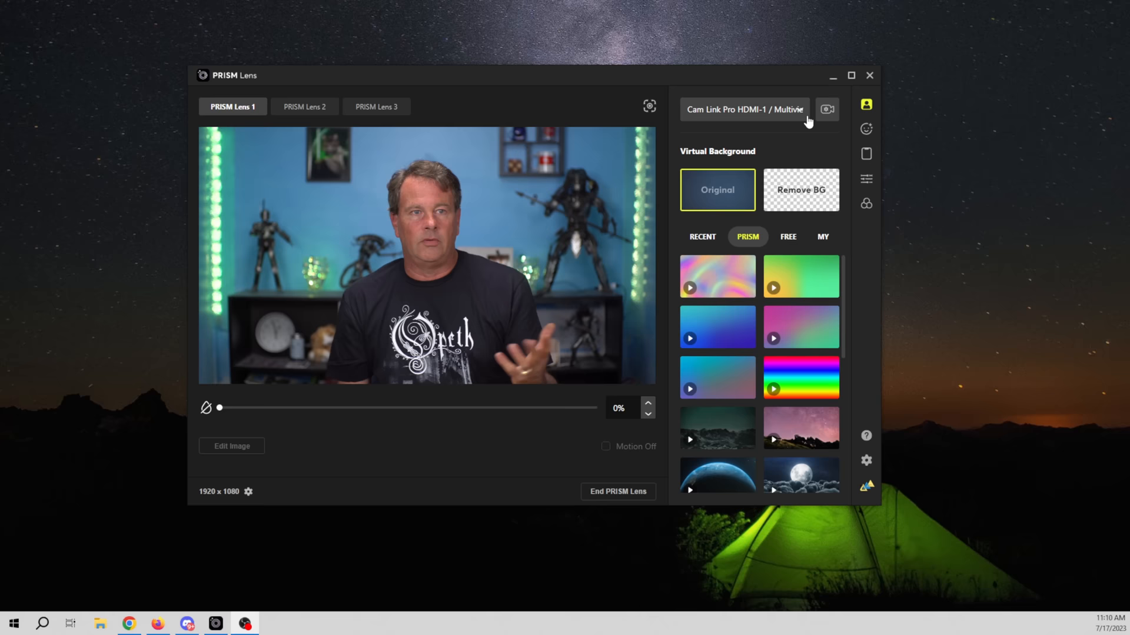
mouse_move(1054, 186)
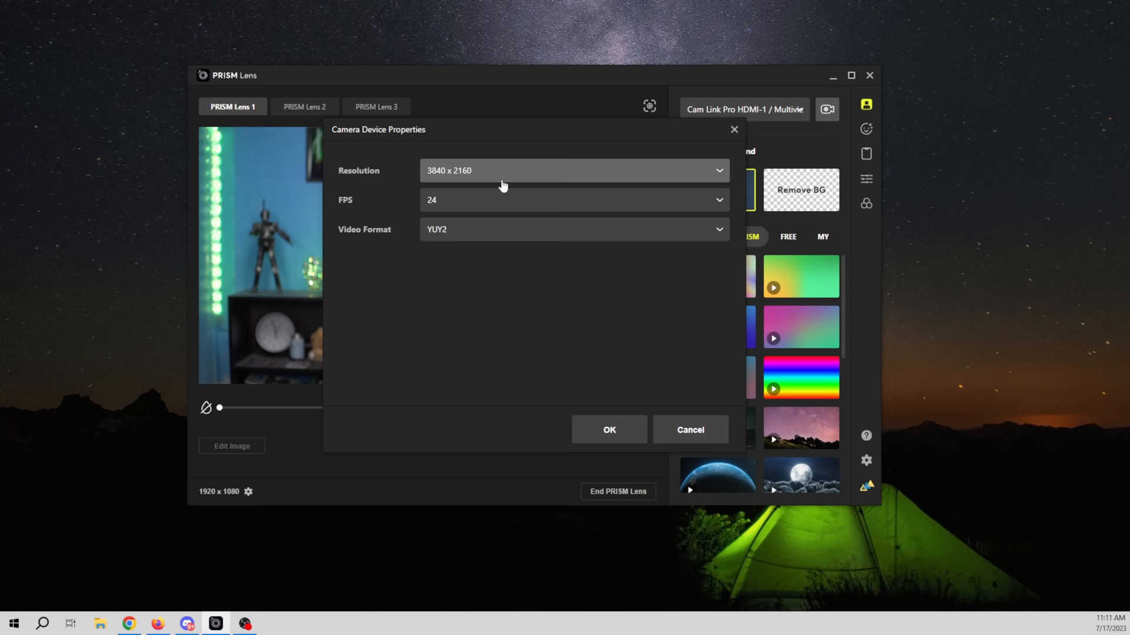
Step: Check camera resolutions, give PRISM Lens 3 the USB Live camera, then reselect PRISM Lens 1
click(573, 228)
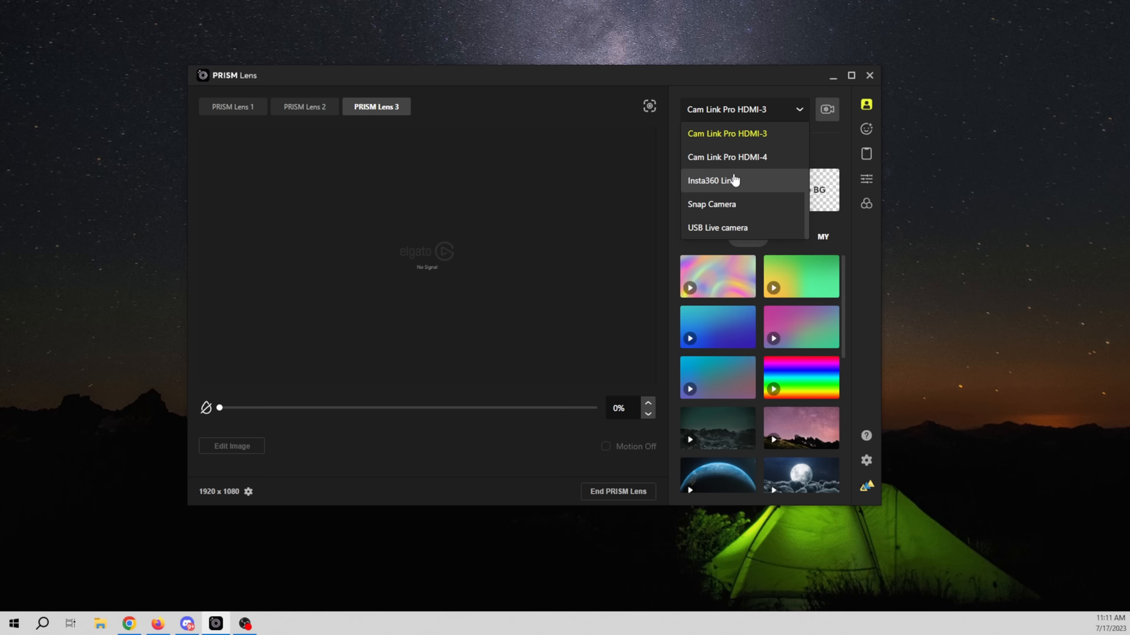
click(717, 228)
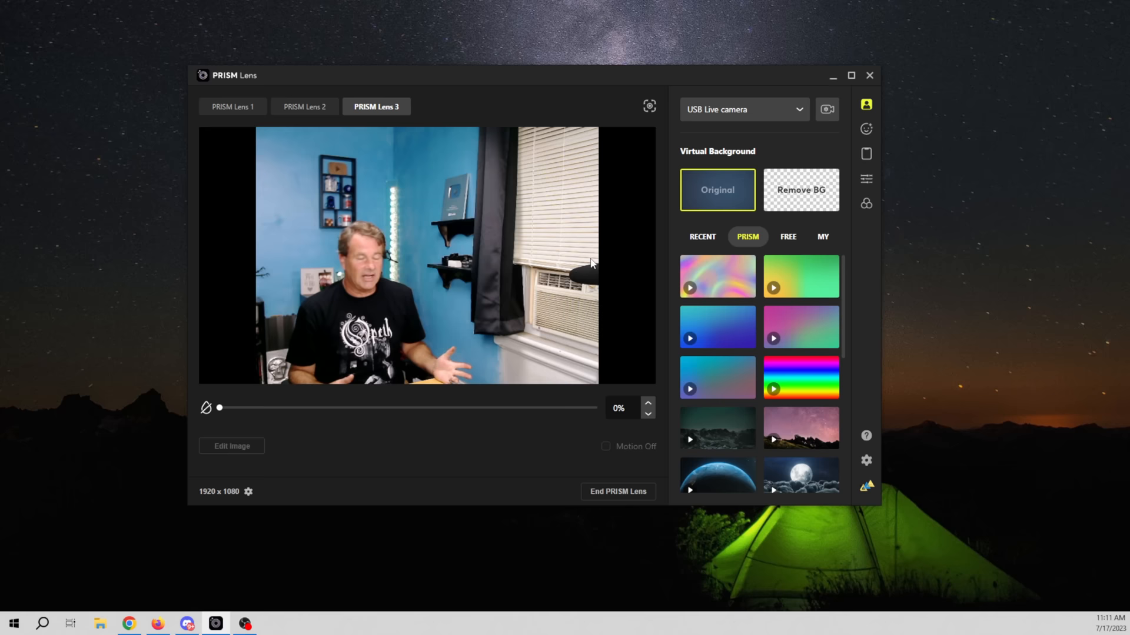
click(231, 107)
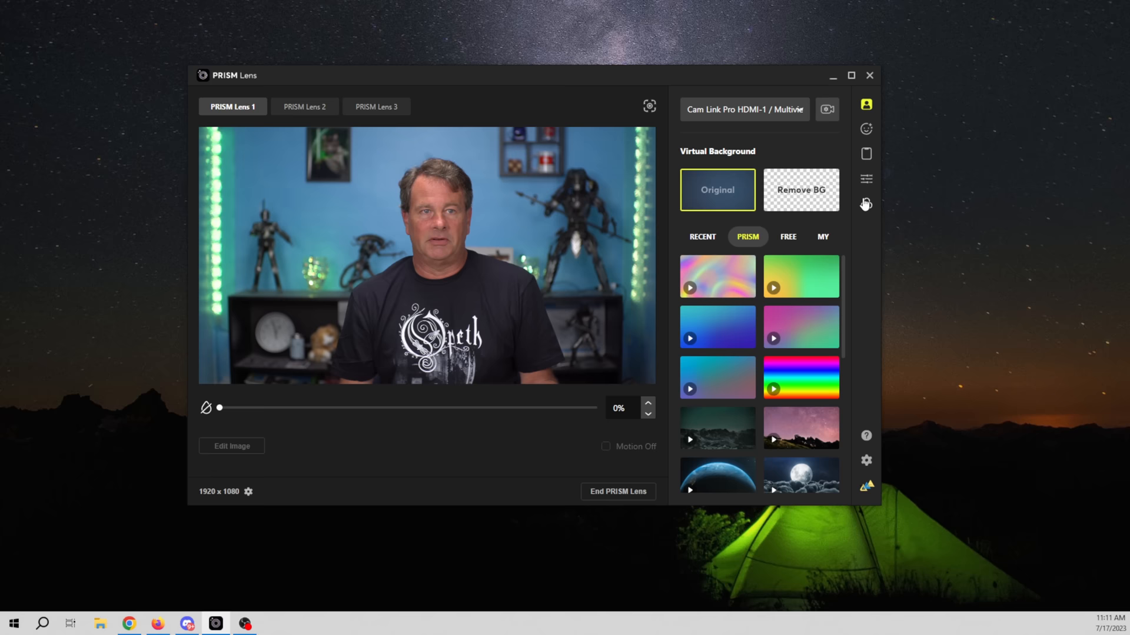
Step: Try the Sharp beauty preset, settle on Natural, glance at PRISM Mobile, then view Color Correction
click(866, 129)
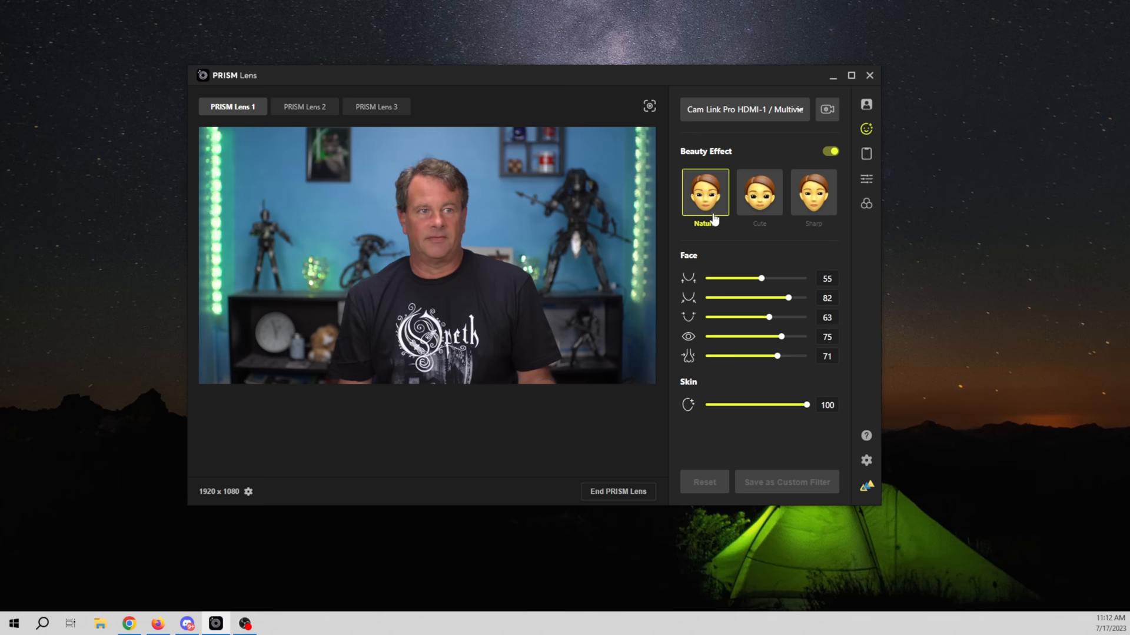
click(812, 193)
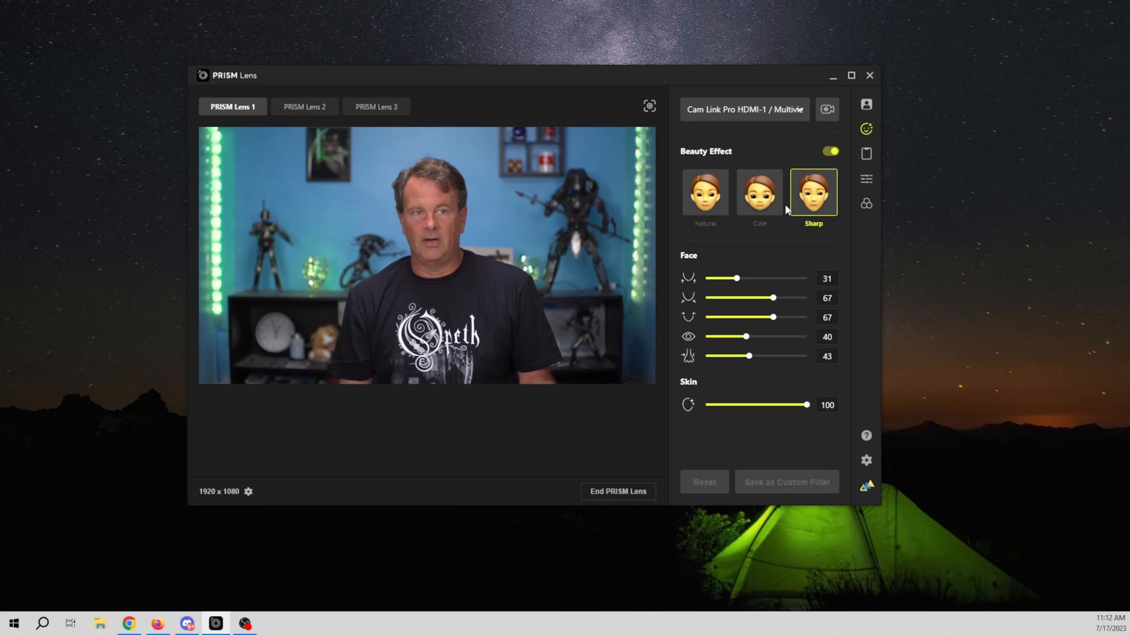
click(705, 191)
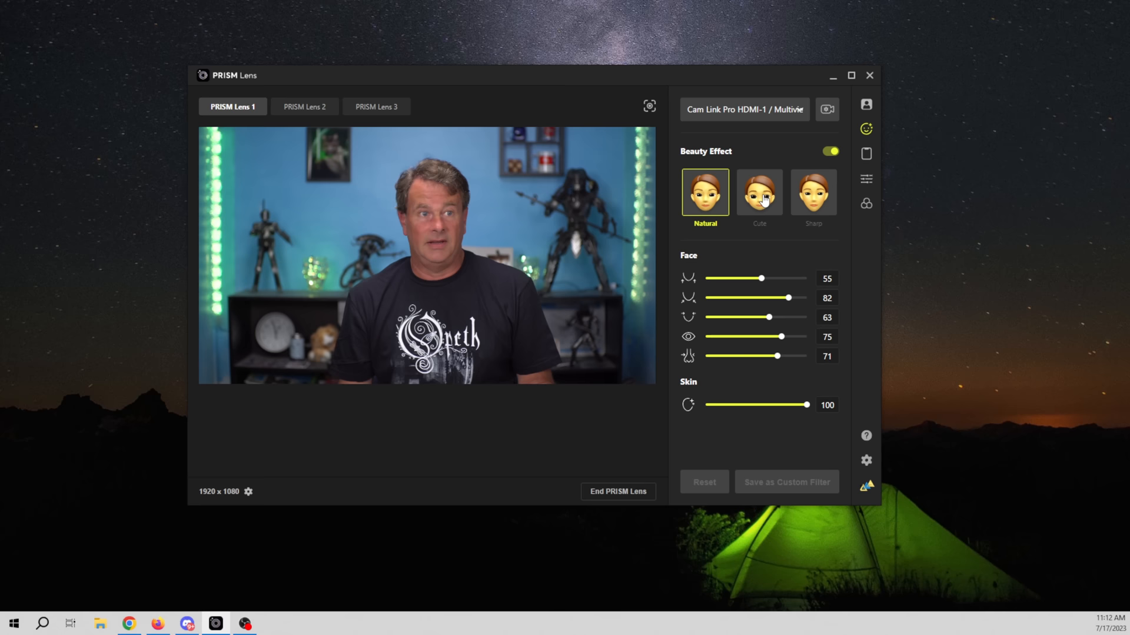
click(866, 153)
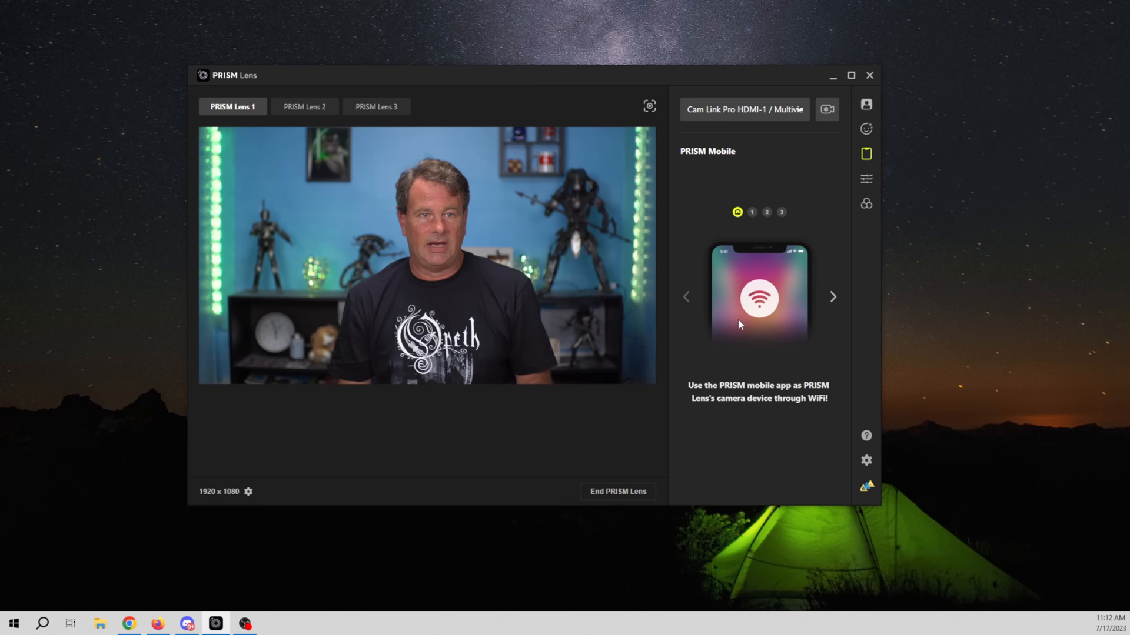
click(865, 179)
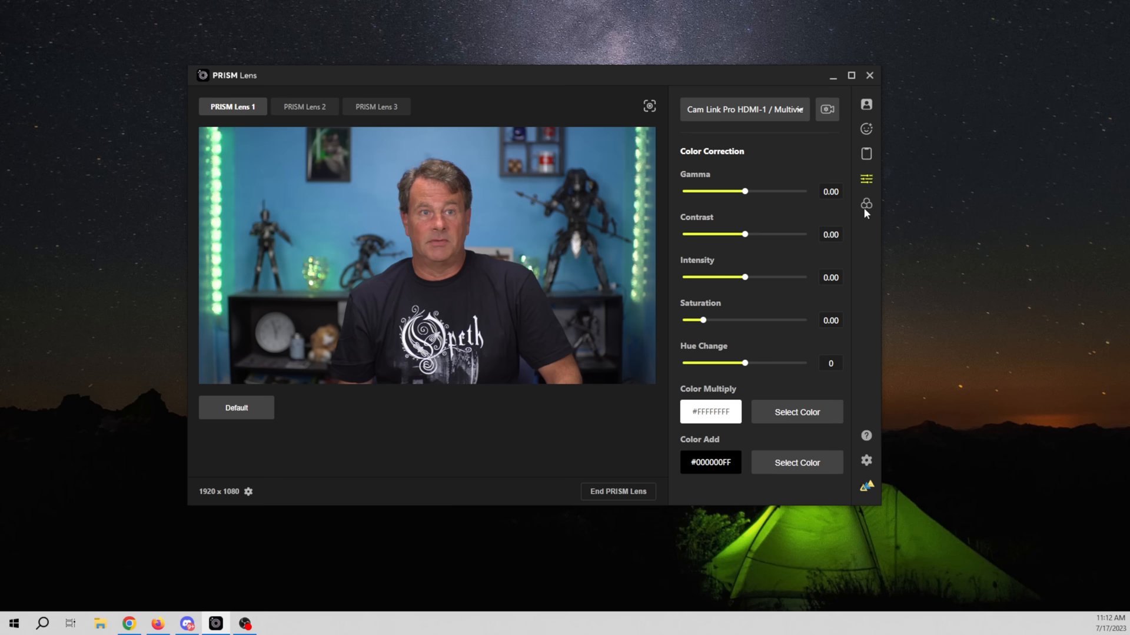
Step: Preview the V4 colour filter, reset to Original, and return to Virtual Background options
click(866, 203)
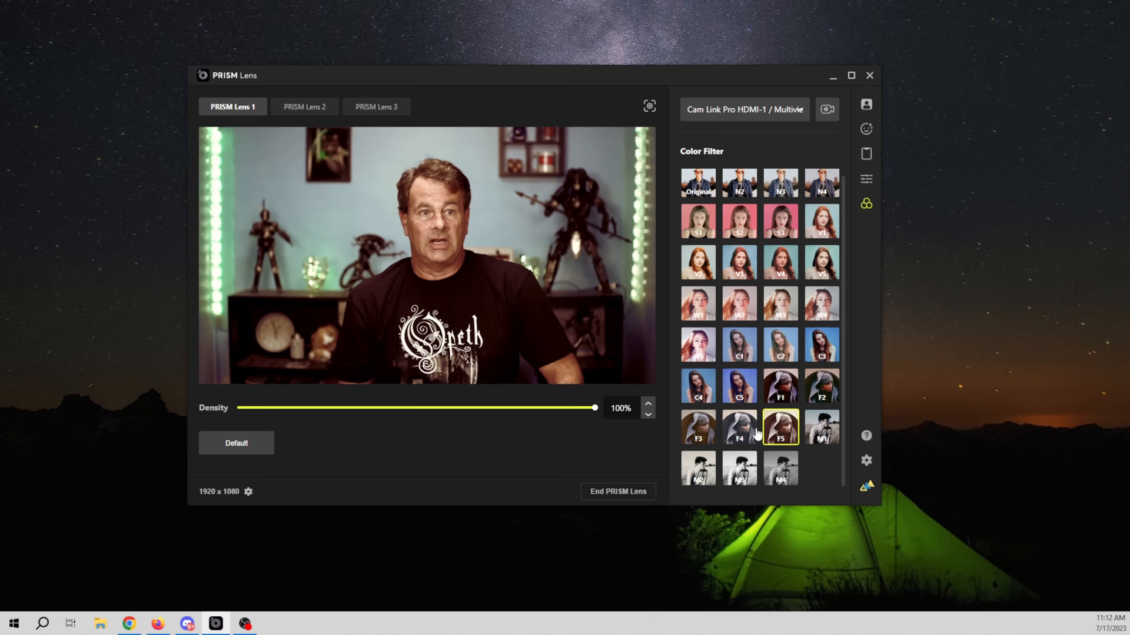
click(780, 269)
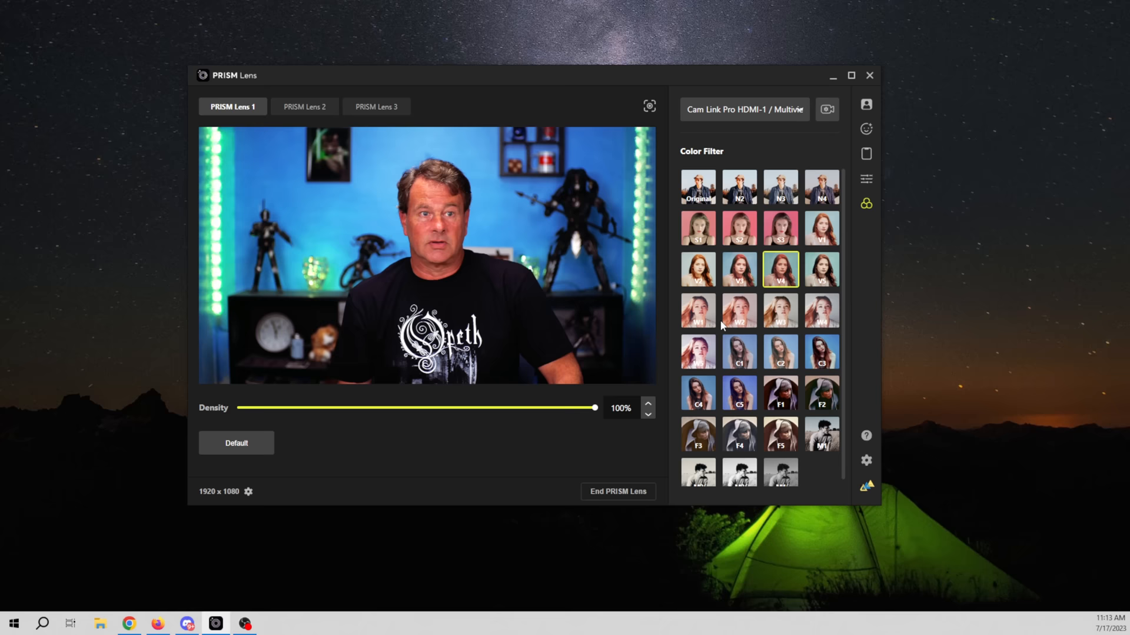
click(697, 187)
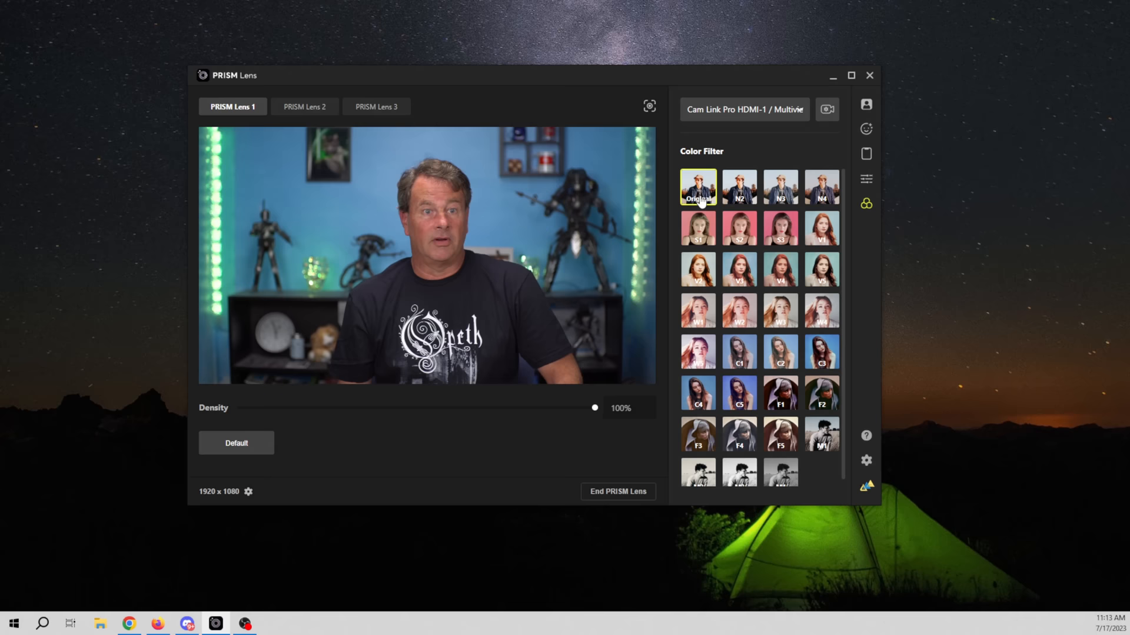
click(866, 105)
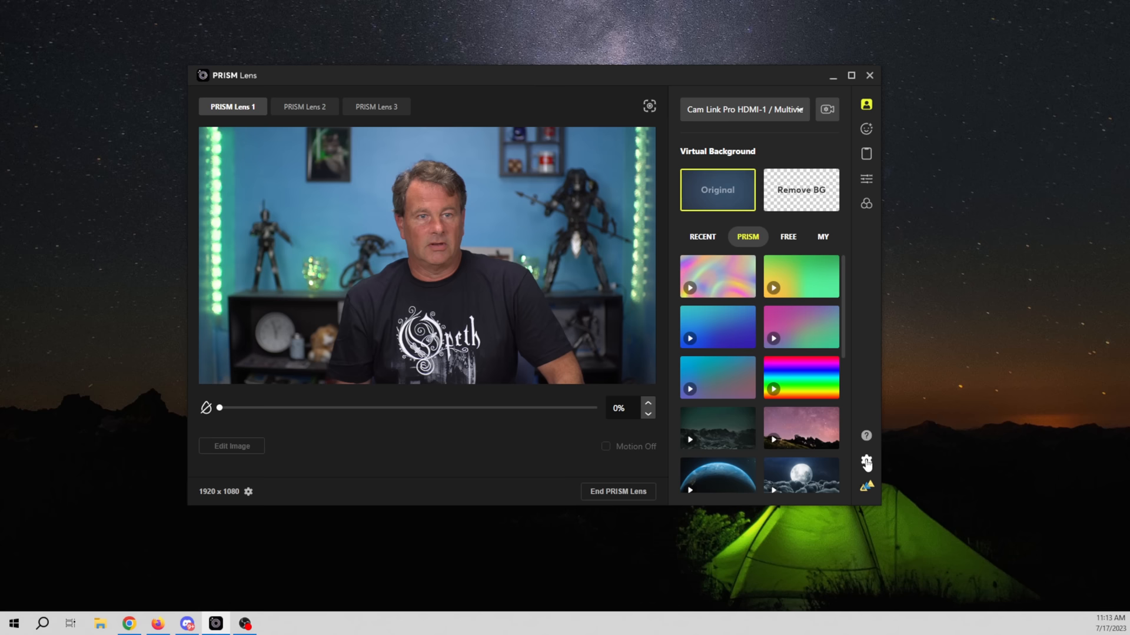
Step: Review Output Settings for lens resolution and quality, down to the Screenshot Path field
click(866, 463)
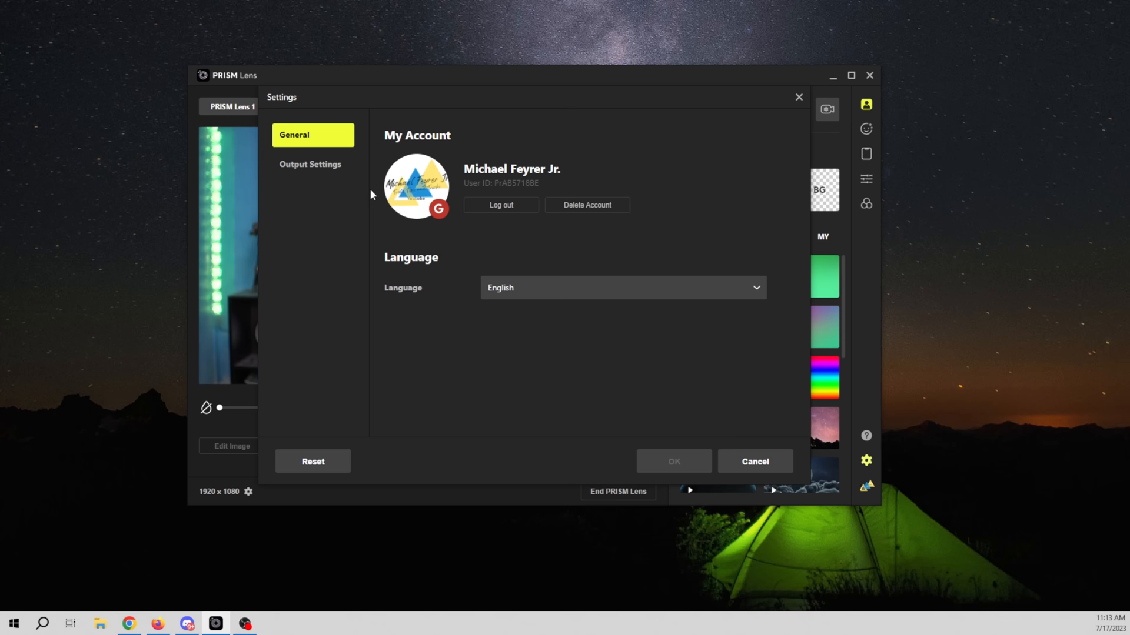
click(310, 164)
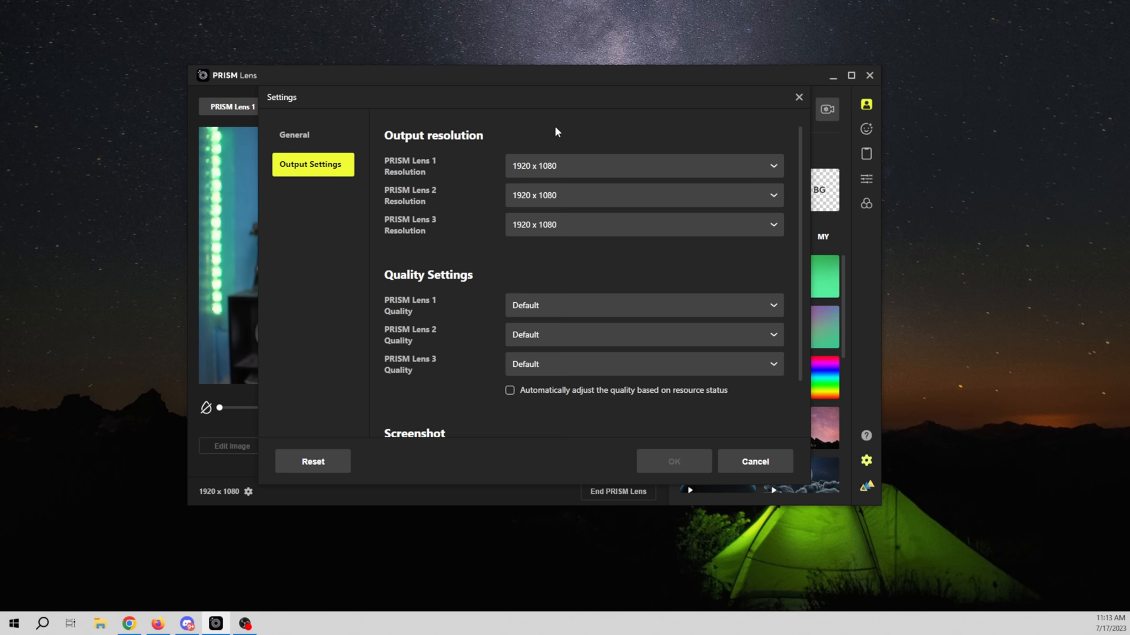
mouse_move(440, 401)
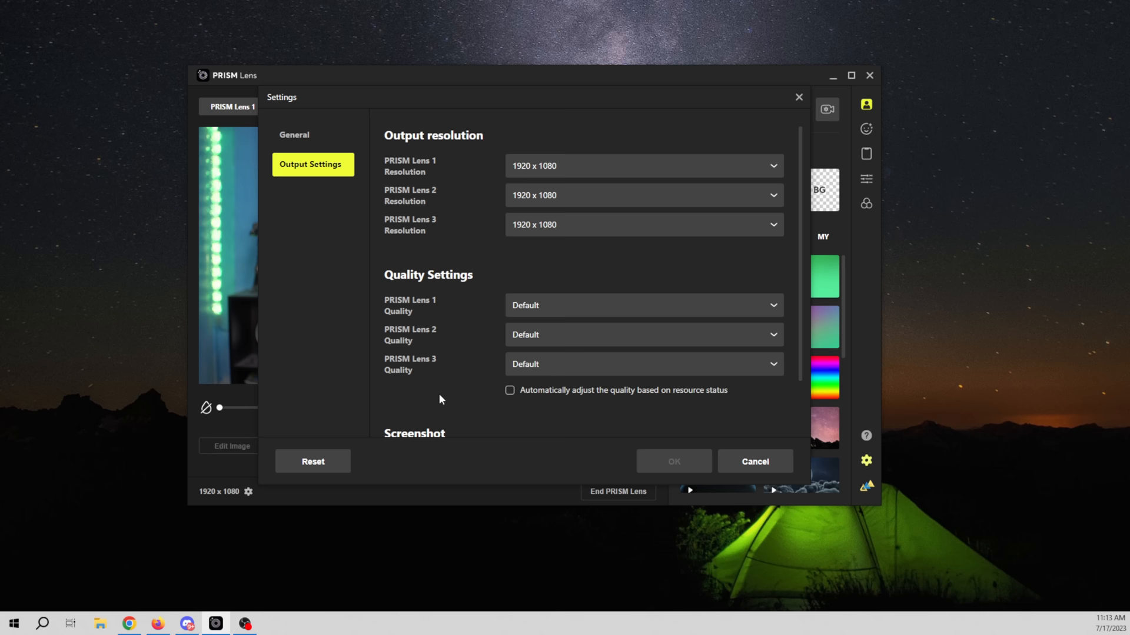
scroll(down, 3)
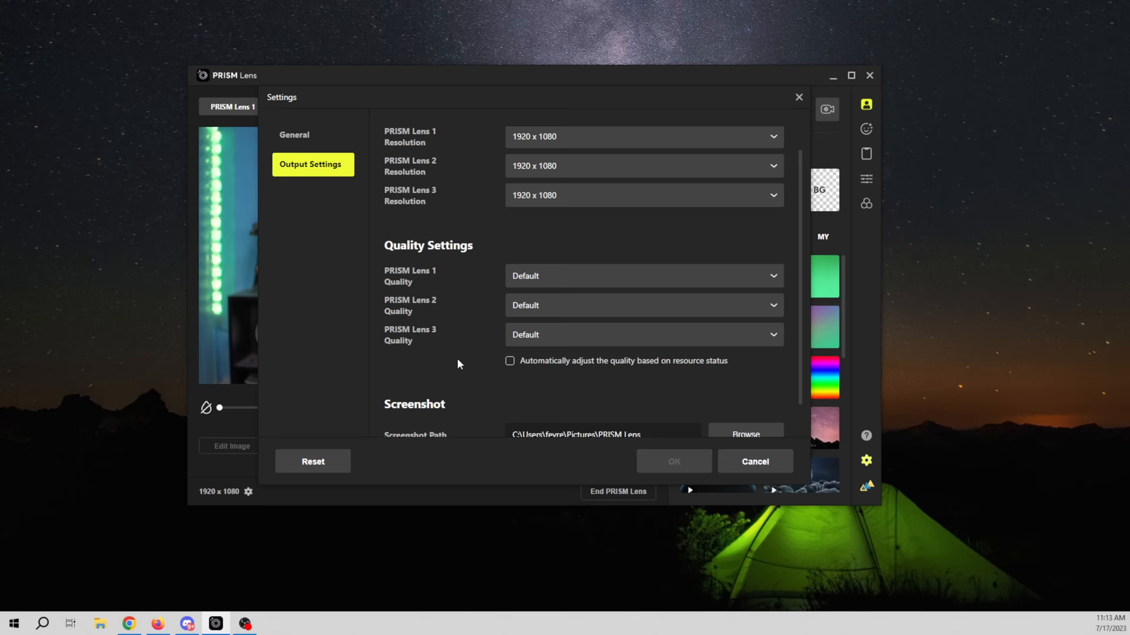
scroll(down, 3)
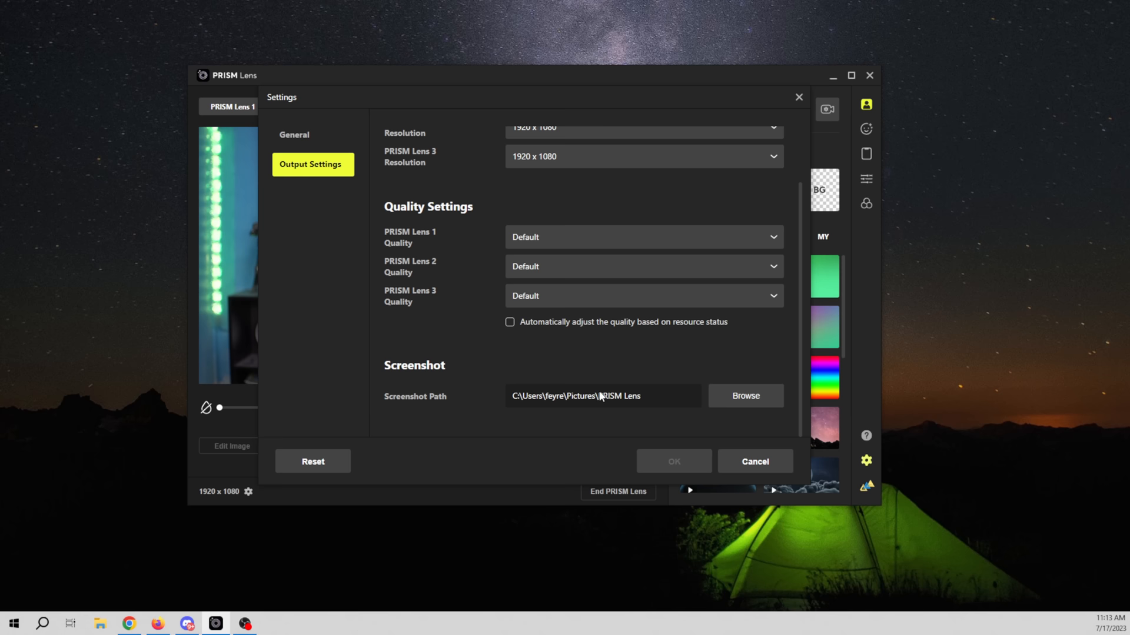
click(753, 462)
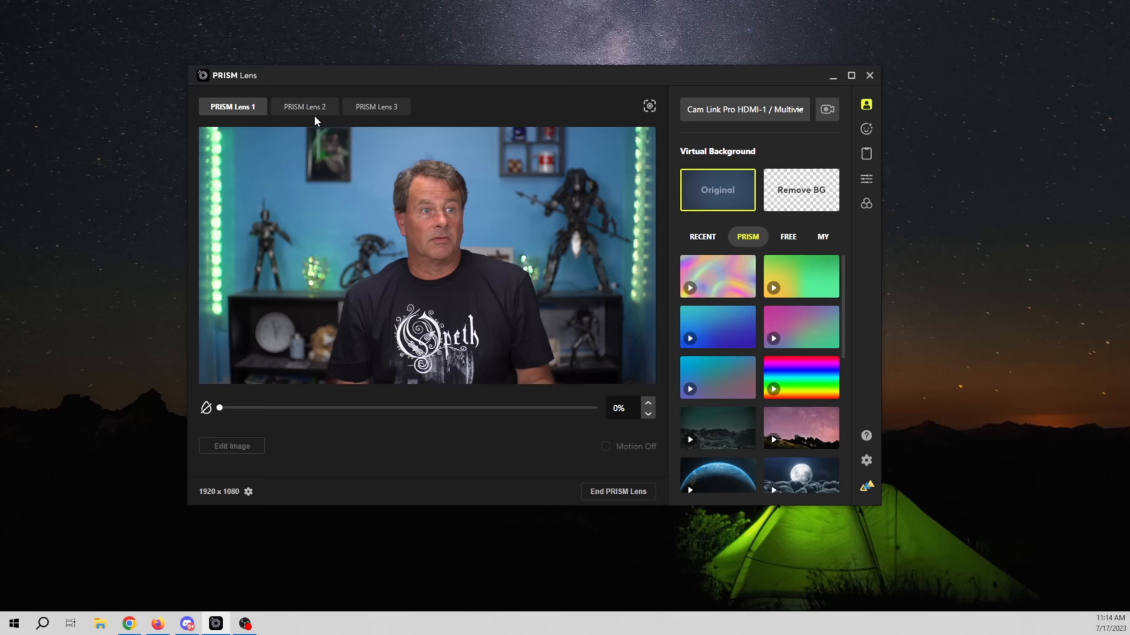
Step: Switch to PRISM Lens 2 and set its source to Connect PRISM Mobile
click(305, 107)
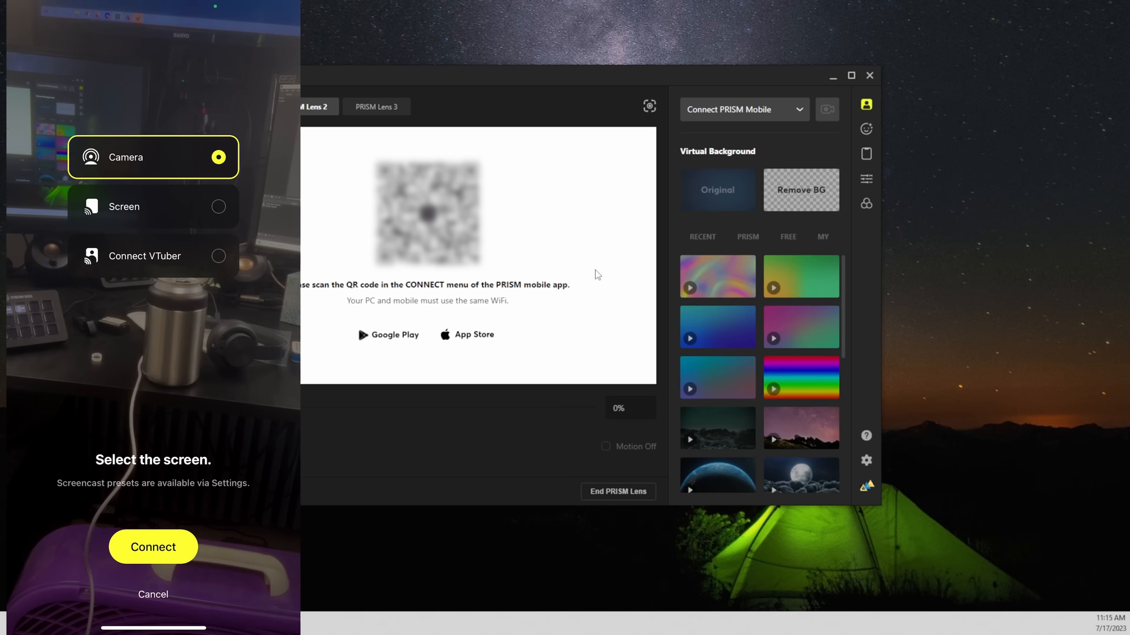
Step: Feed the iPhone 13 Pro Max camera into PRISM Lens 2, then reselect PRISM Lens 1
click(153, 547)
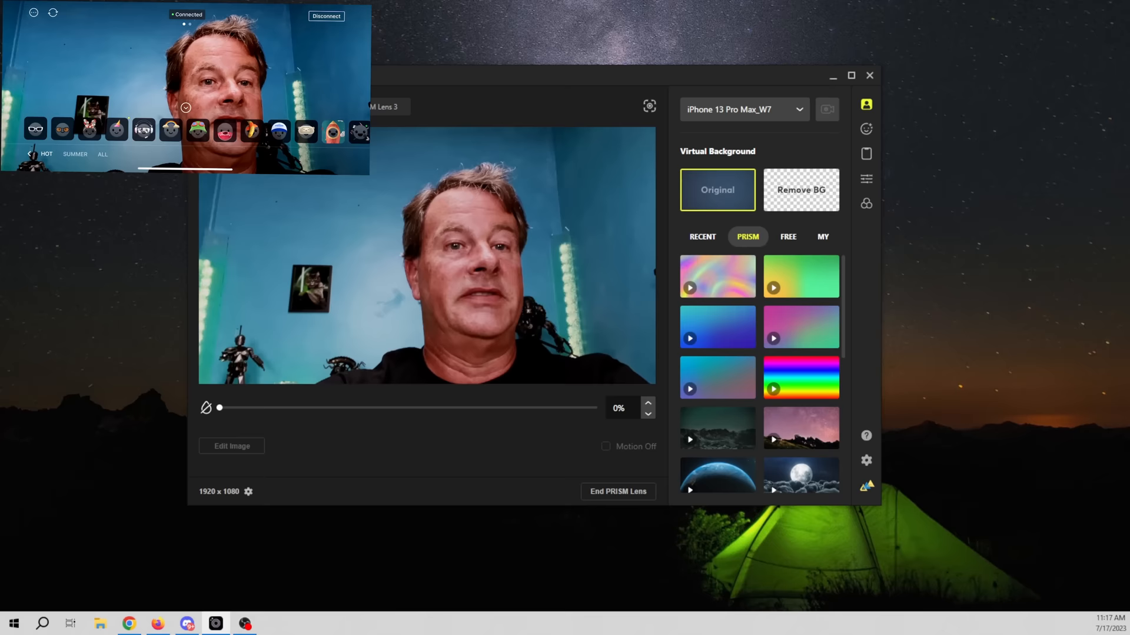
click(251, 132)
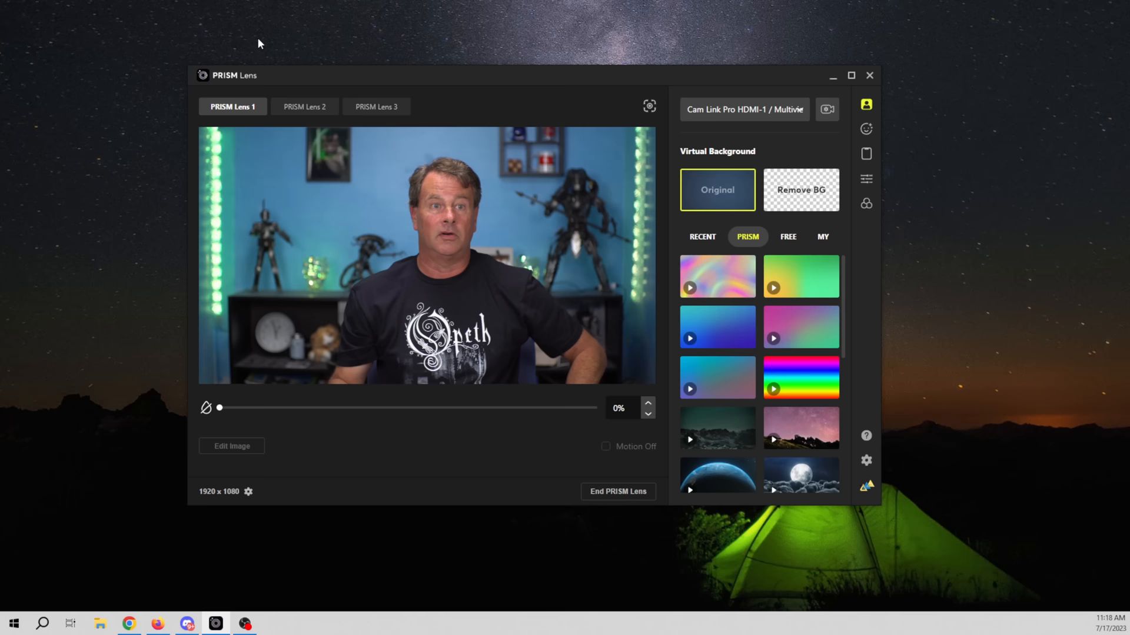
Step: Enable Remove BG and pick the uploaded blue-lit room photo from the MY tab
click(799, 190)
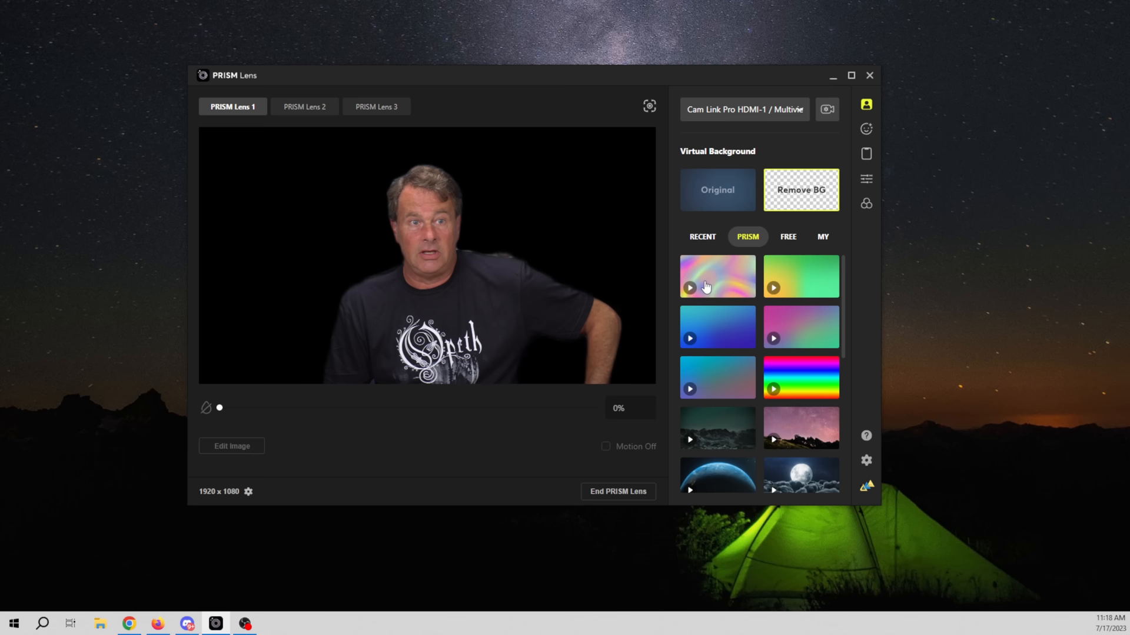
click(716, 327)
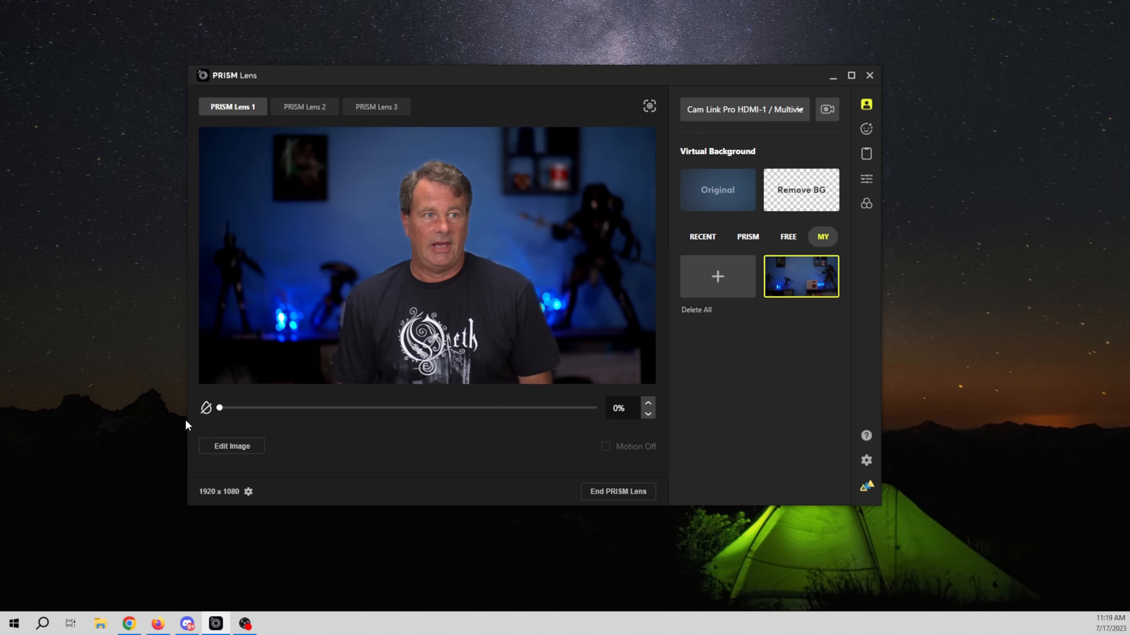
Step: Try near-full blur and reframing the custom background without keeping changes, then launch PRISM Live Studio
drag(219, 408, 593, 408)
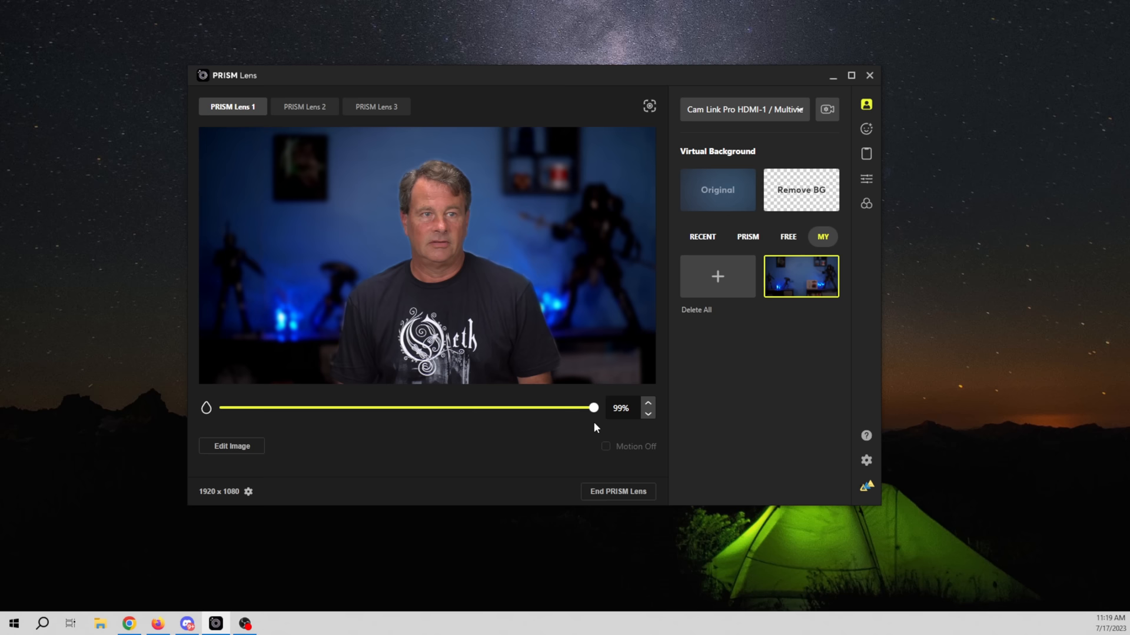
click(232, 446)
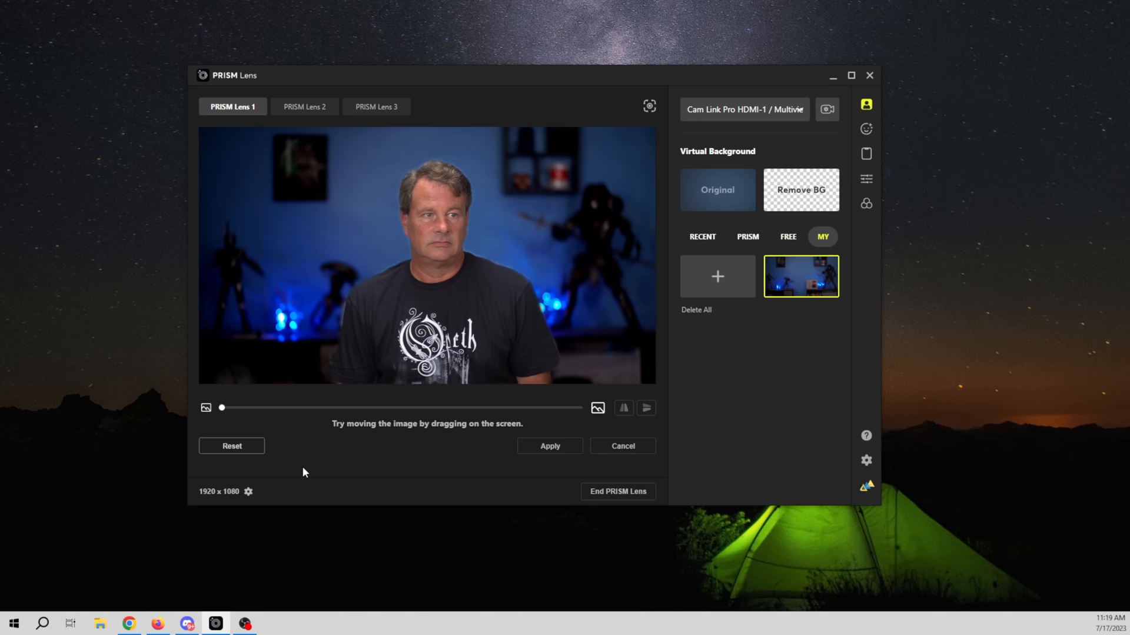
drag(221, 408, 245, 407)
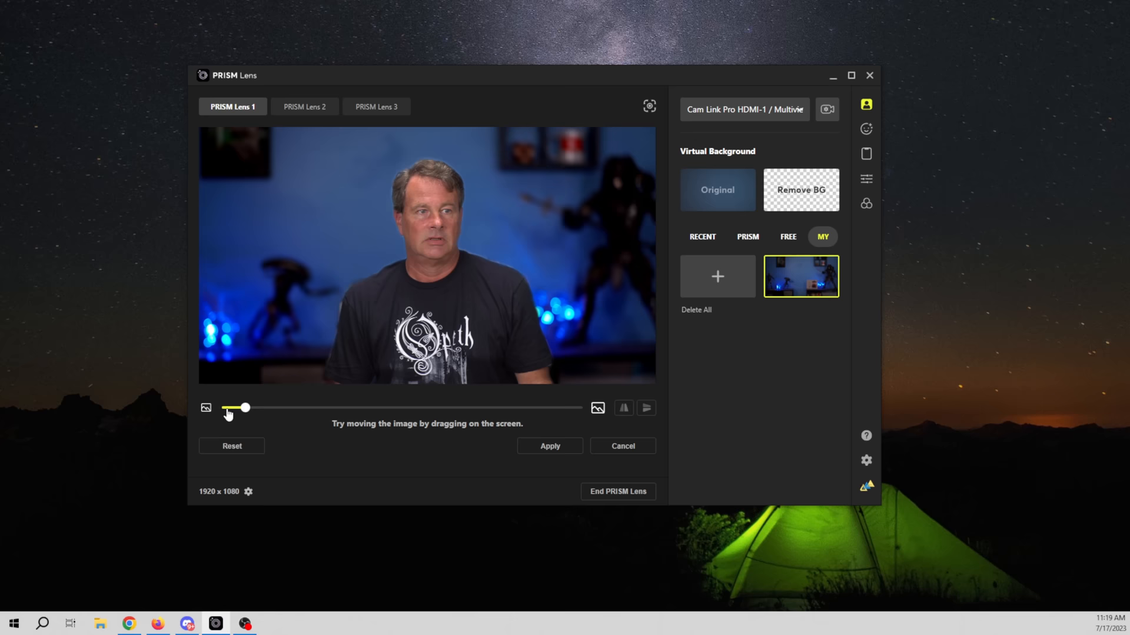
drag(245, 408, 221, 407)
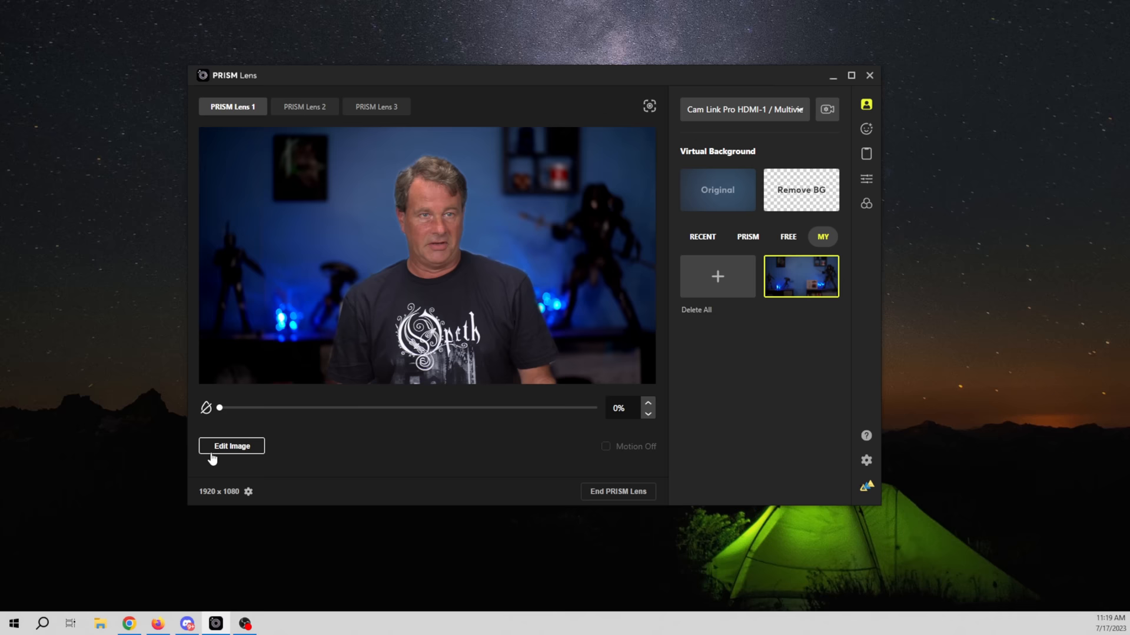
click(747, 237)
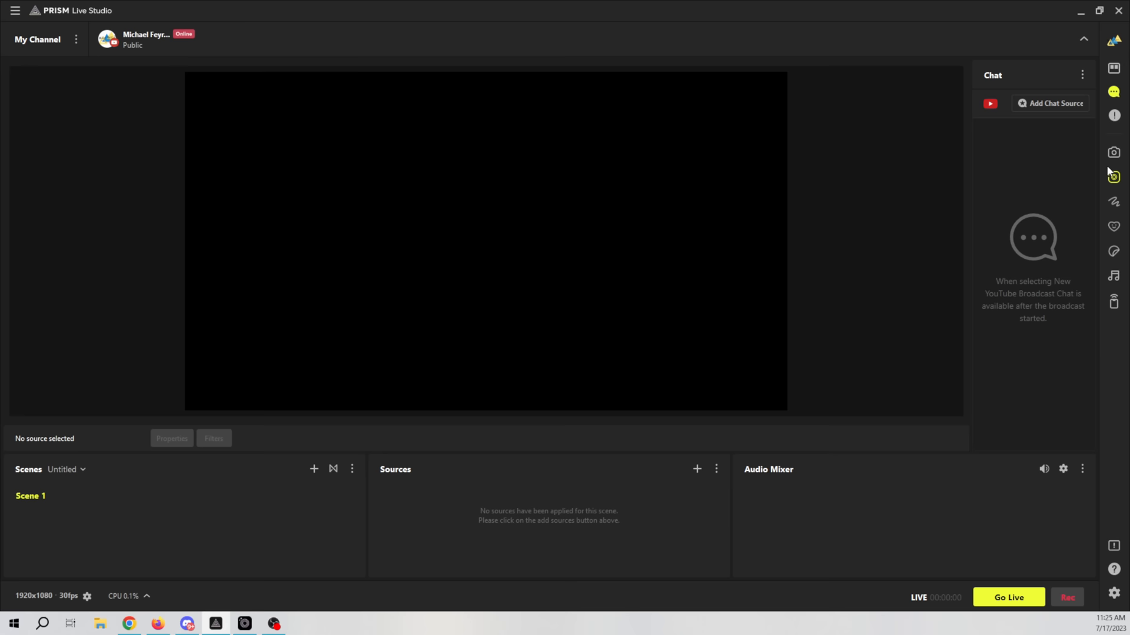
Step: Add a Video Capture Device source in PRISM Live Studio using PRISM Lens 1 with an audio device
click(696, 468)
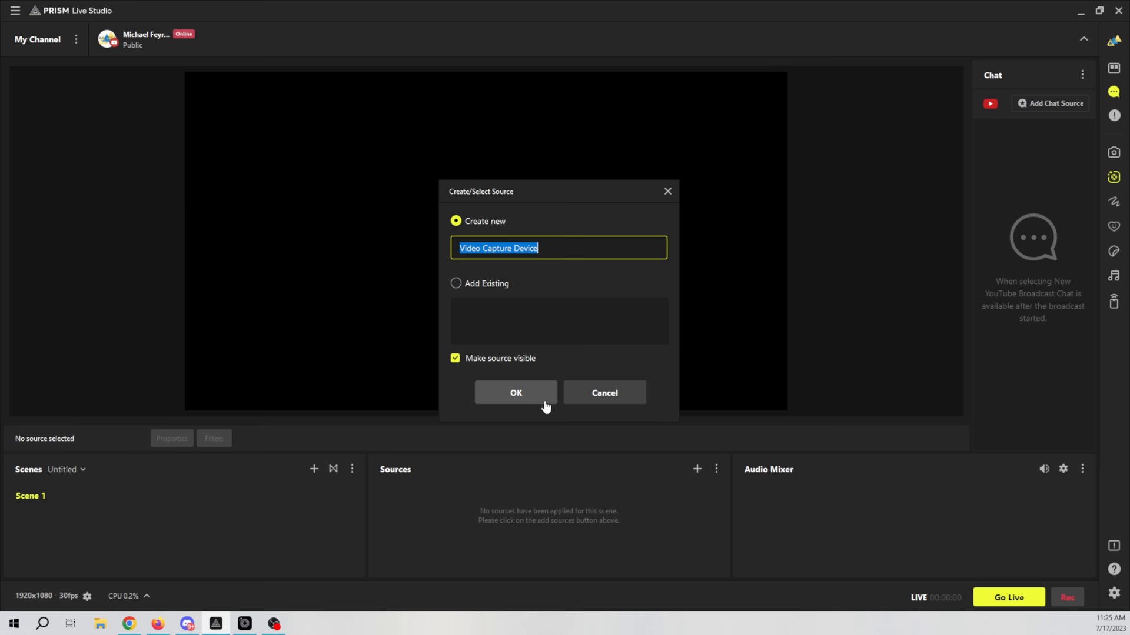
click(516, 393)
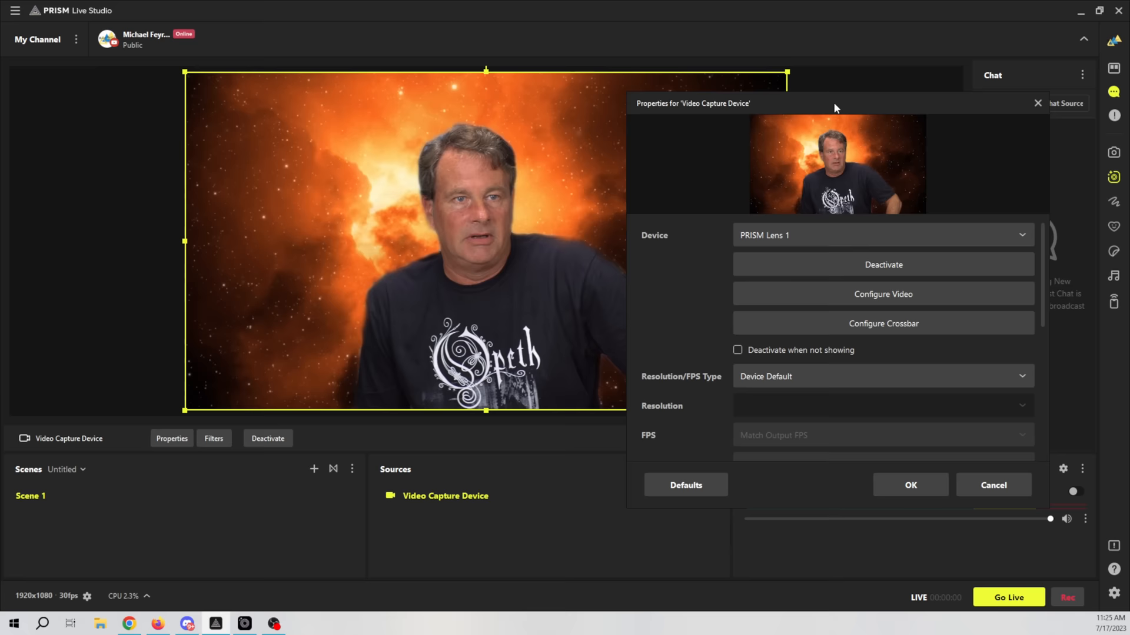
click(882, 235)
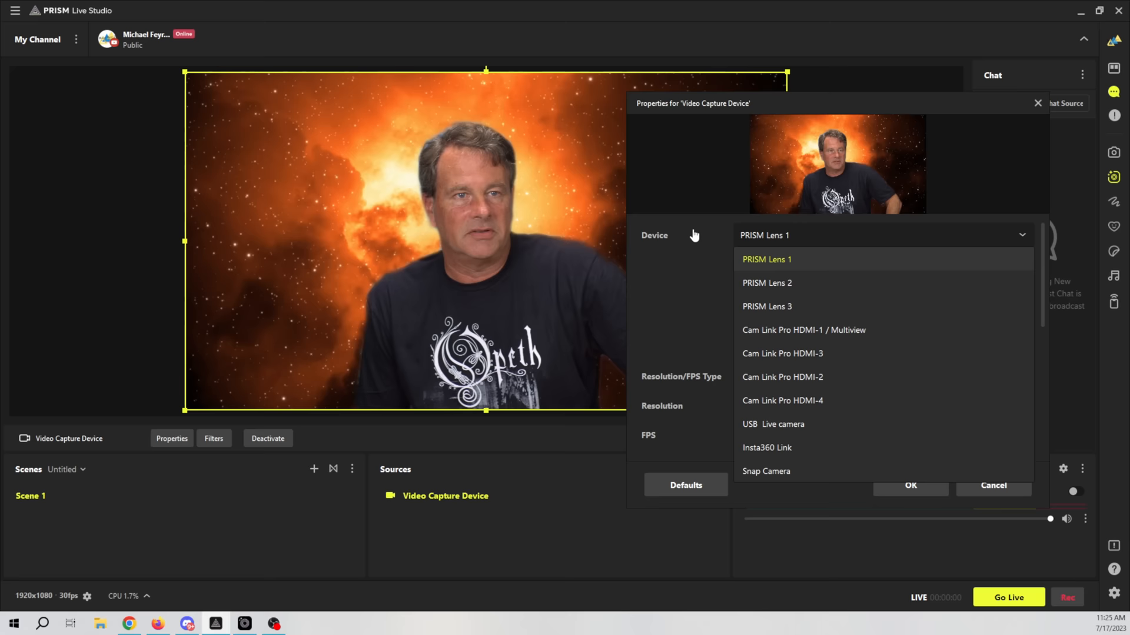
click(767, 260)
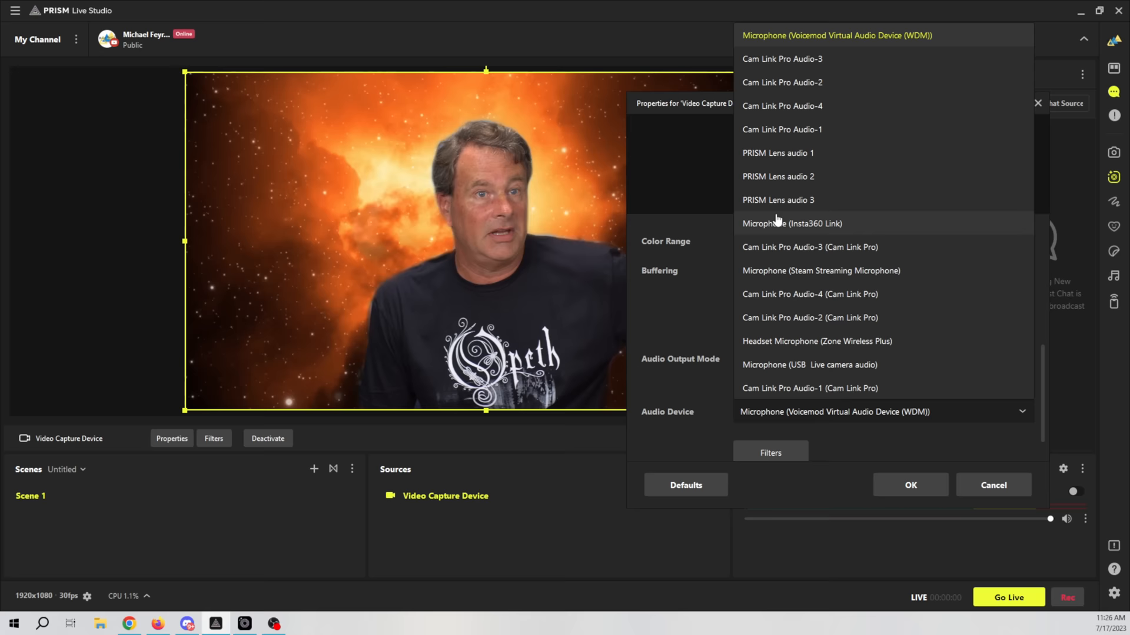
click(780, 129)
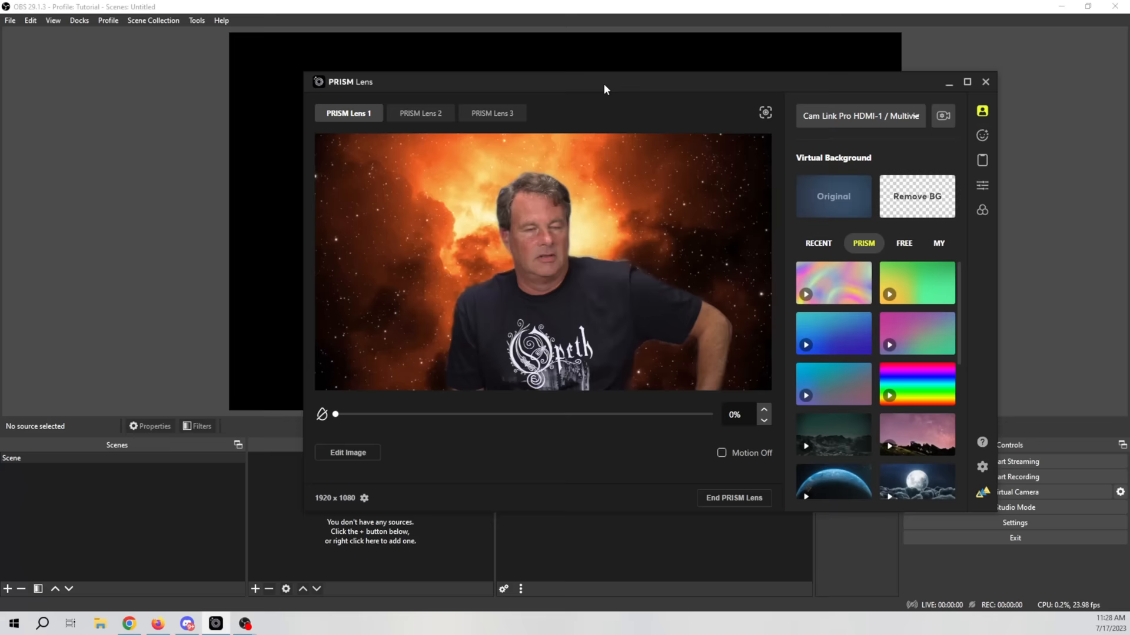
Step: In OBS, add a Video Capture Device from PRISM Lens 1 and make the mixer horizontal
click(985, 81)
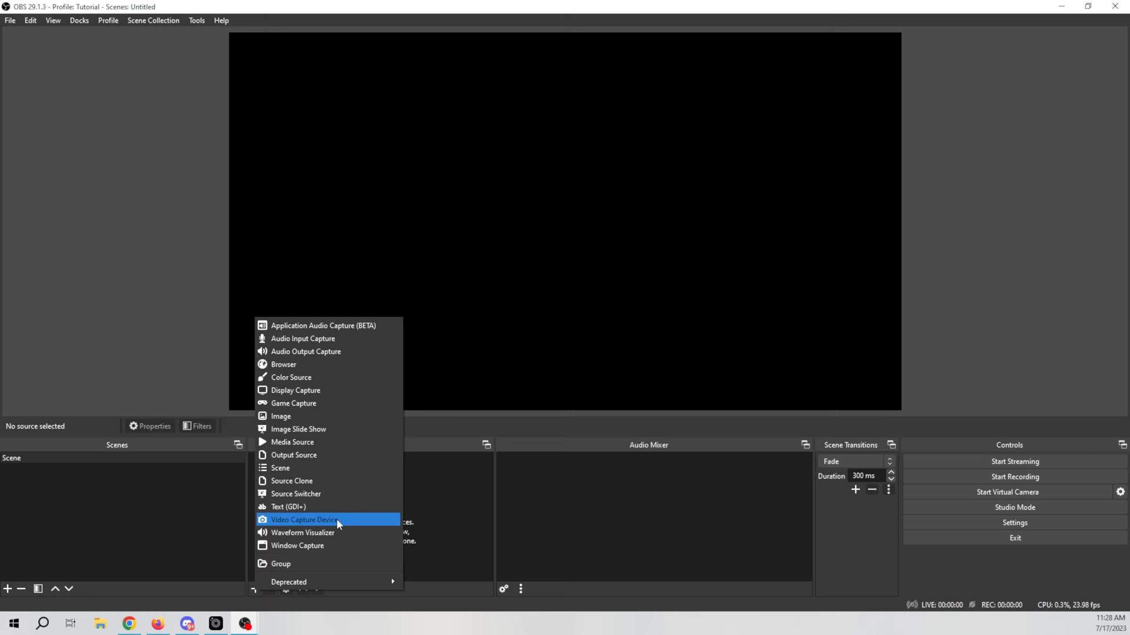
click(303, 520)
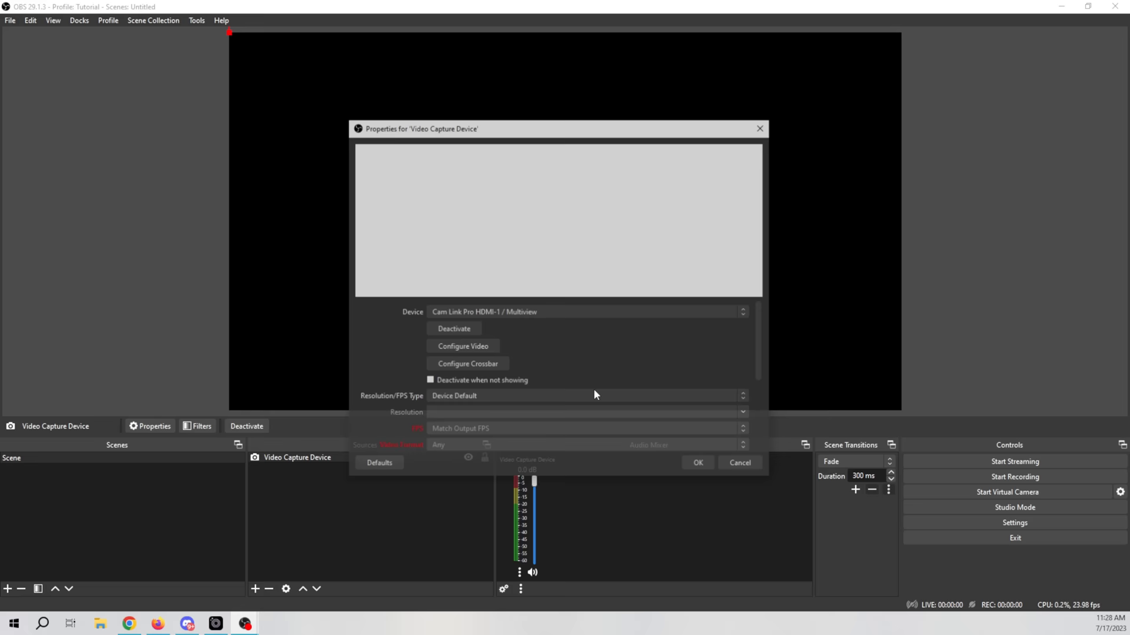
click(583, 312)
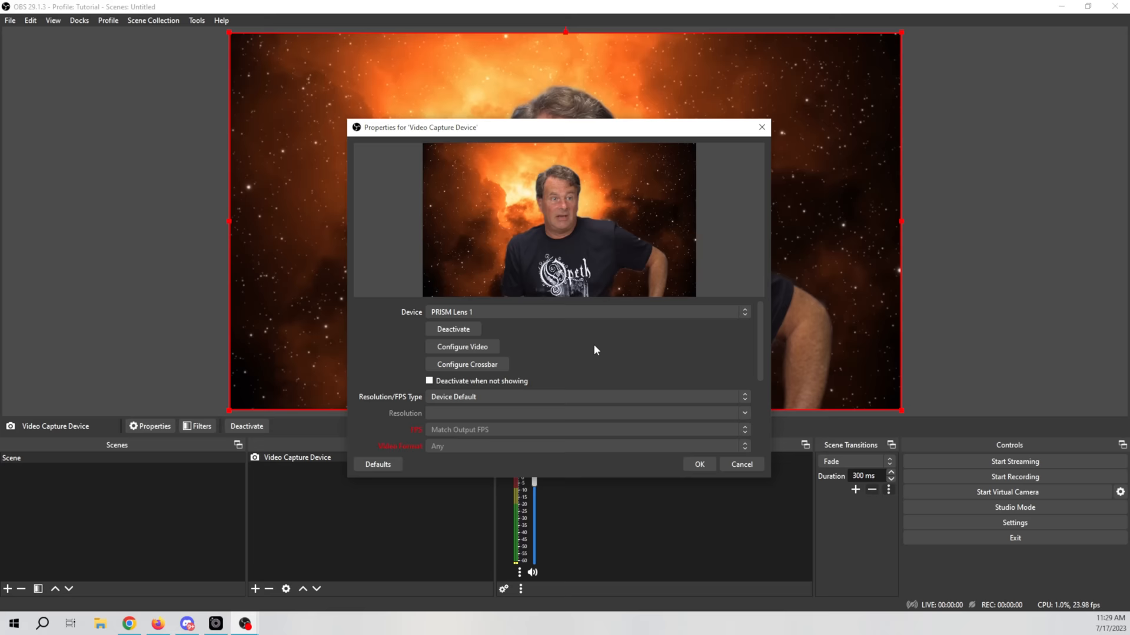
scroll(down, 3)
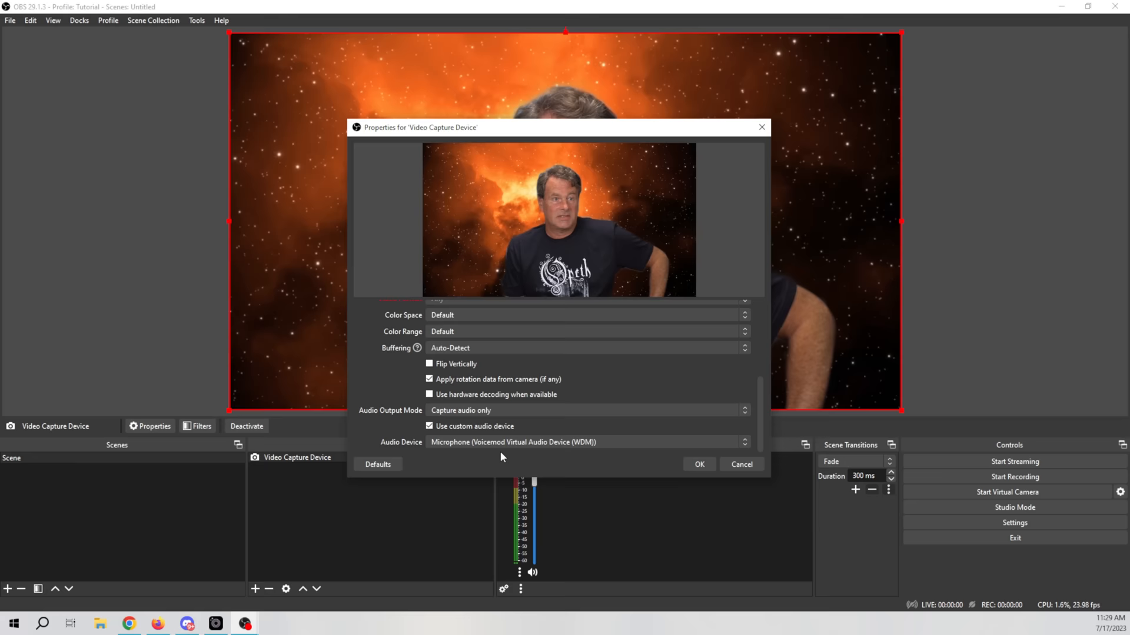
click(584, 442)
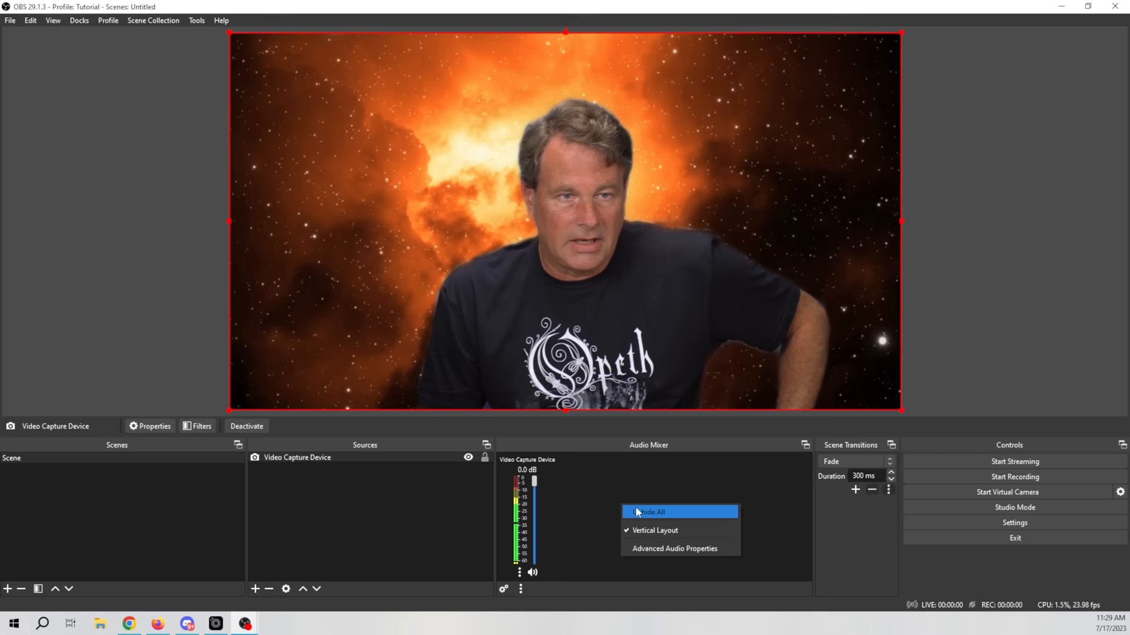
click(655, 530)
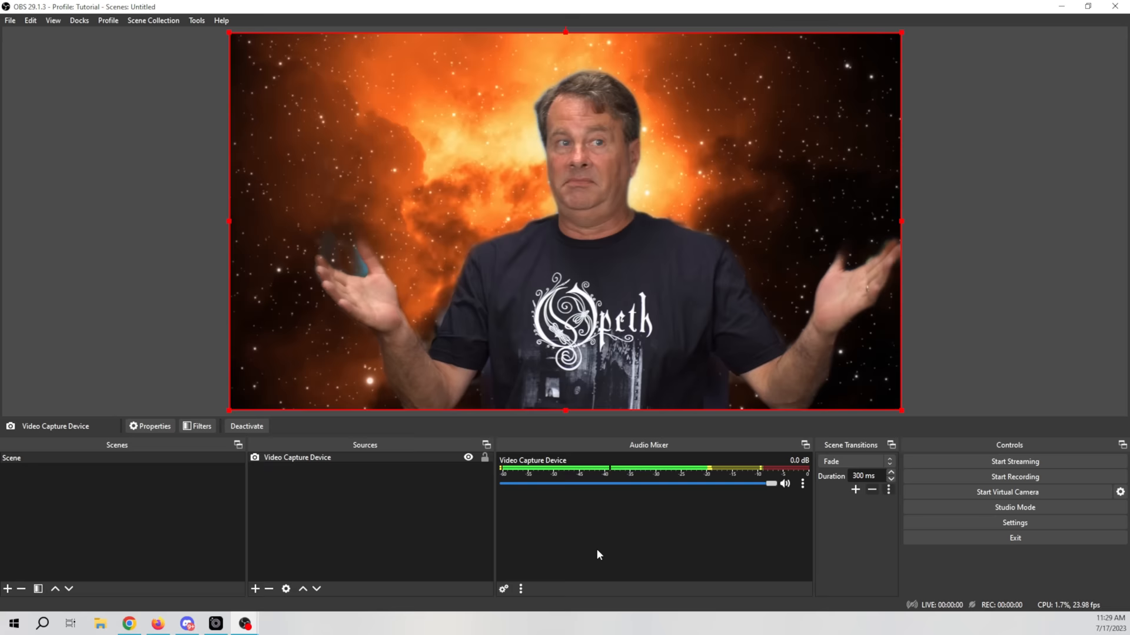